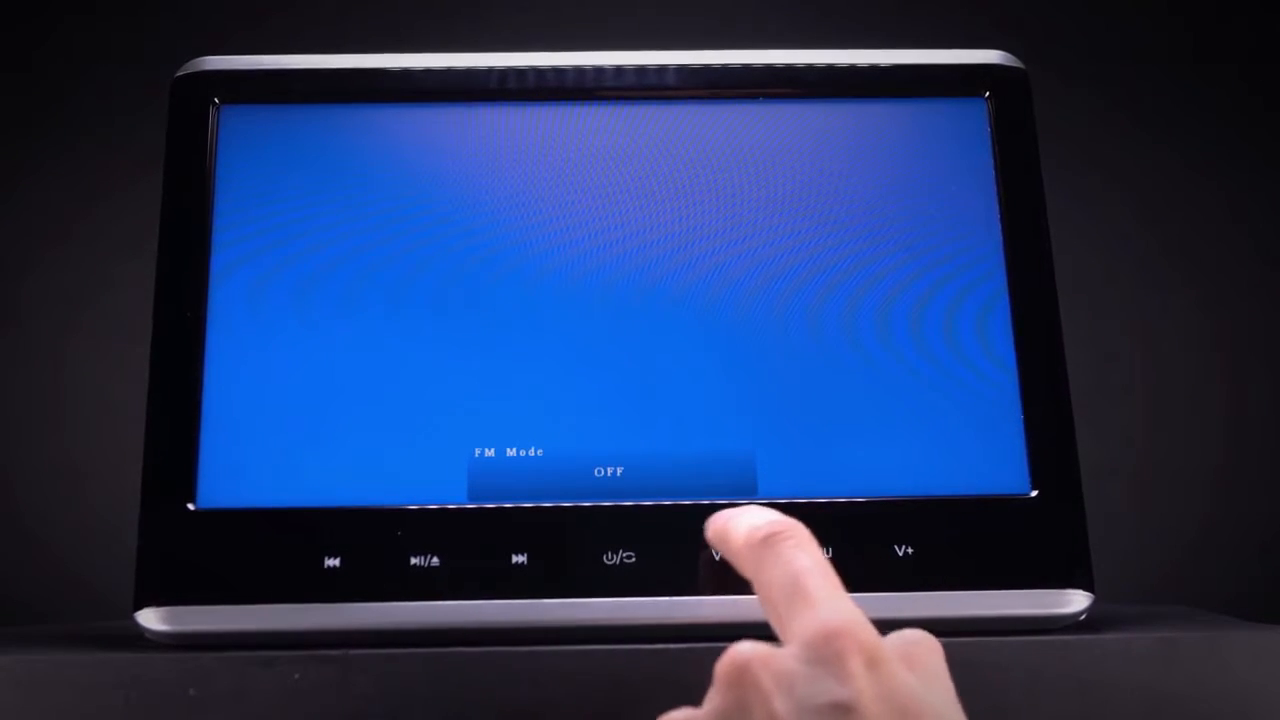
left_click(760, 557)
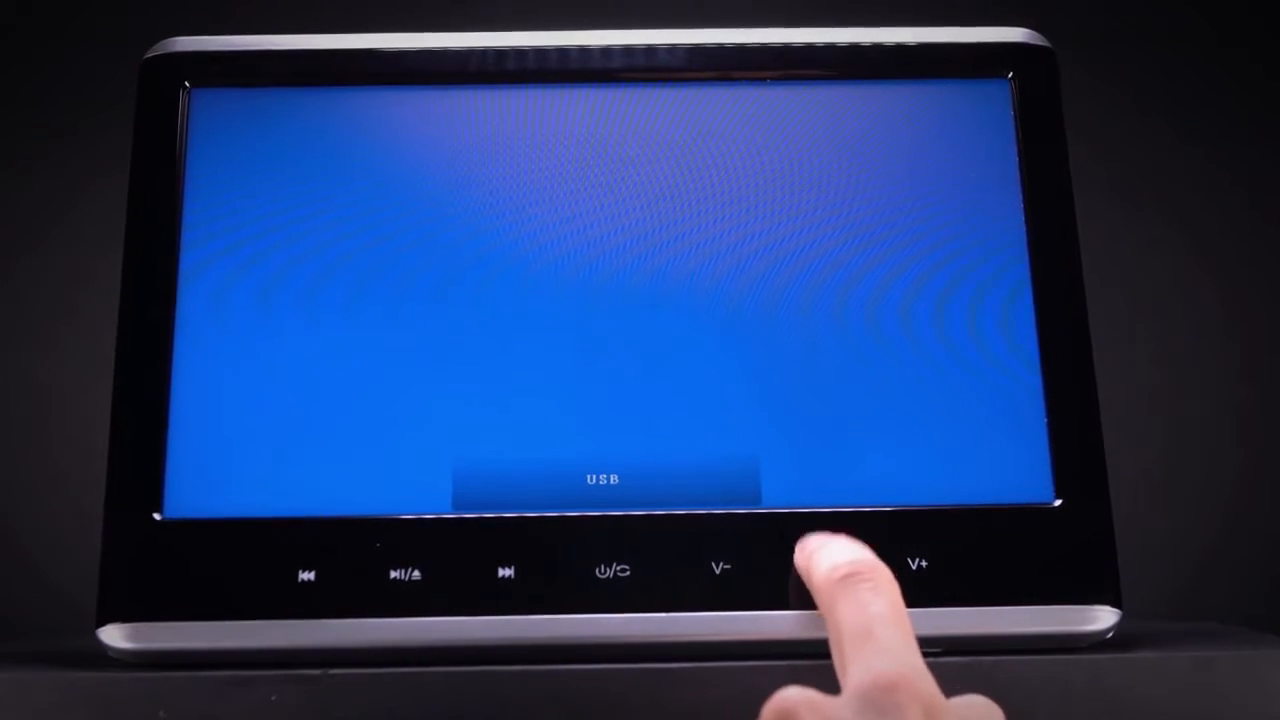
left_click(822, 570)
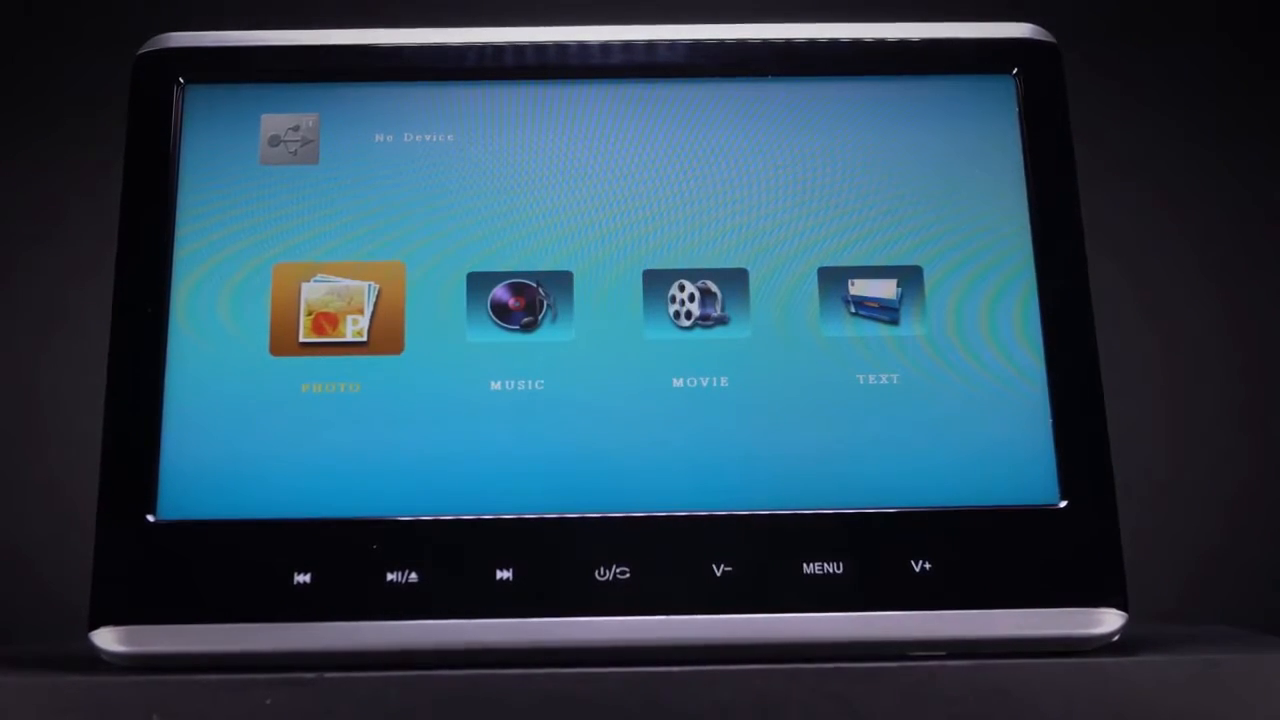